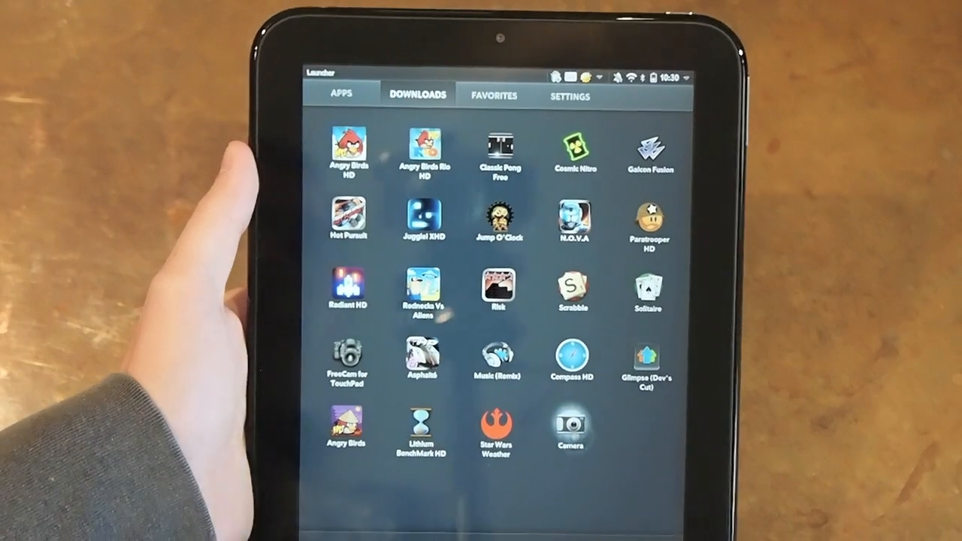
# Launch the Camera app from the Launcher's Downloads tab.
pyautogui.click(568, 427)
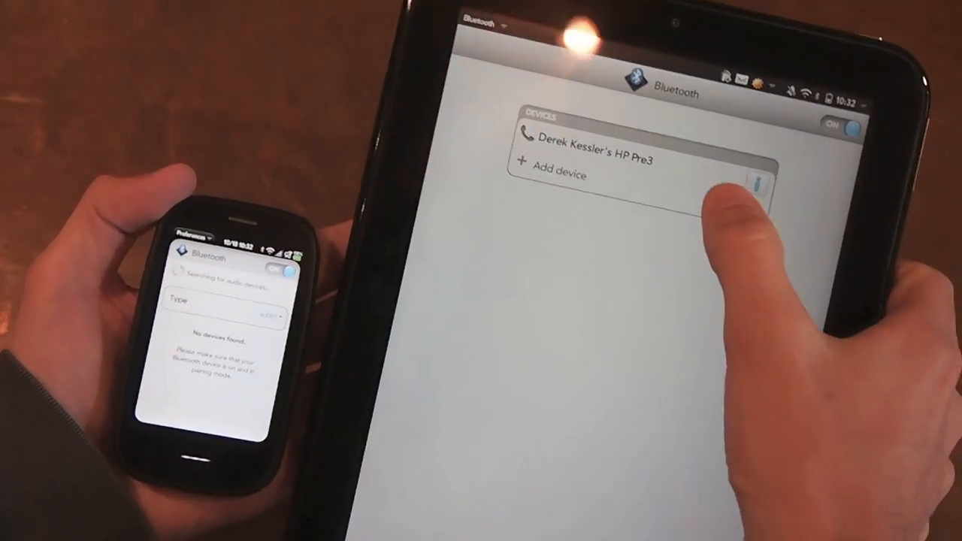
# Add a new device so the tablet starts searching for audio devices to pair.
pyautogui.click(556, 174)
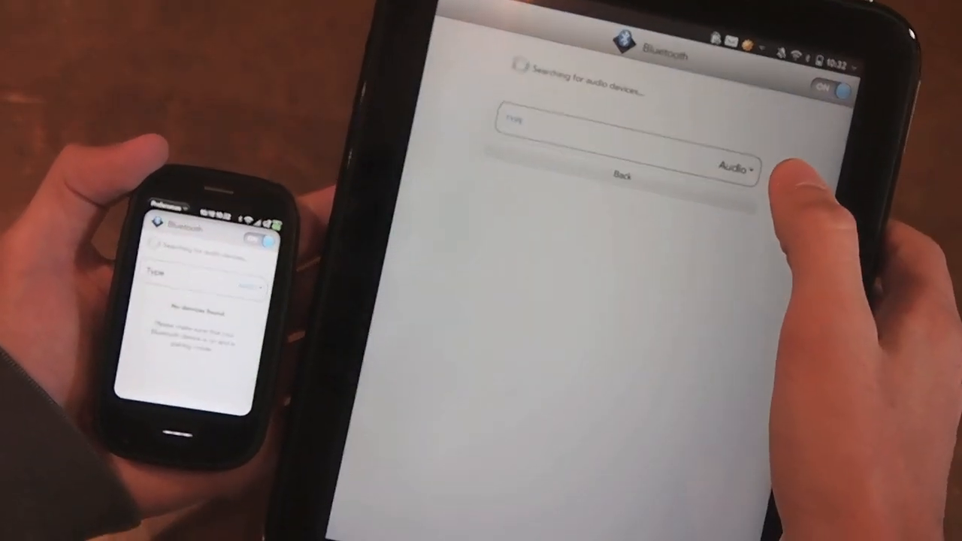